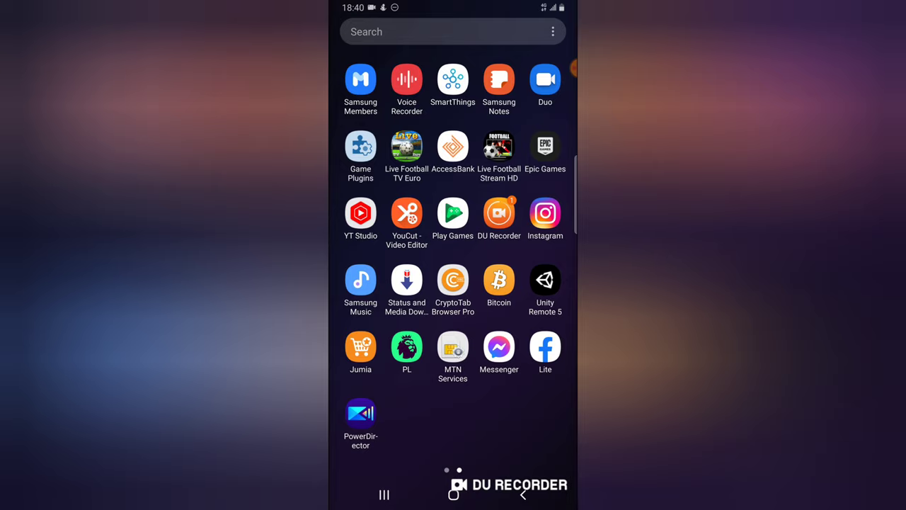
Step: Launch PowerDirector from the app drawer to reach its projects start page
left_click(359, 413)
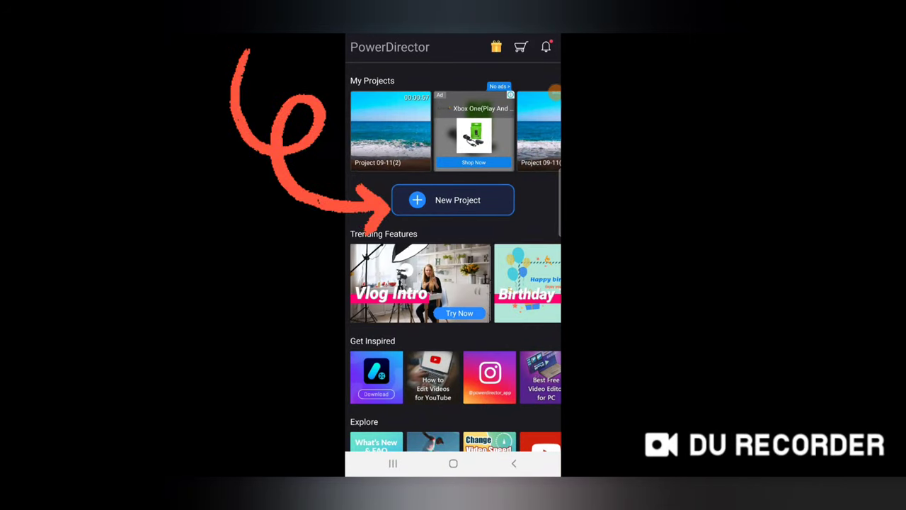
Step: Start a new project with default settings so the video library opens
left_click(453, 200)
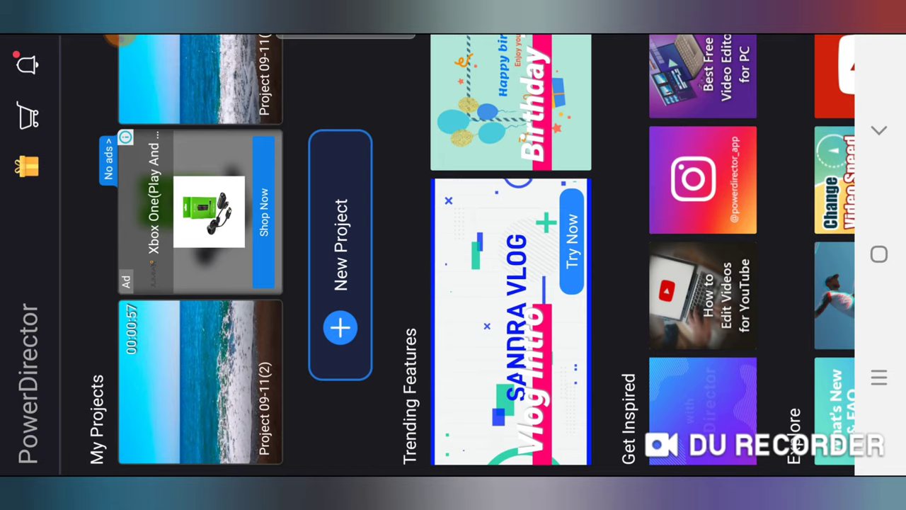
left_click(340, 258)
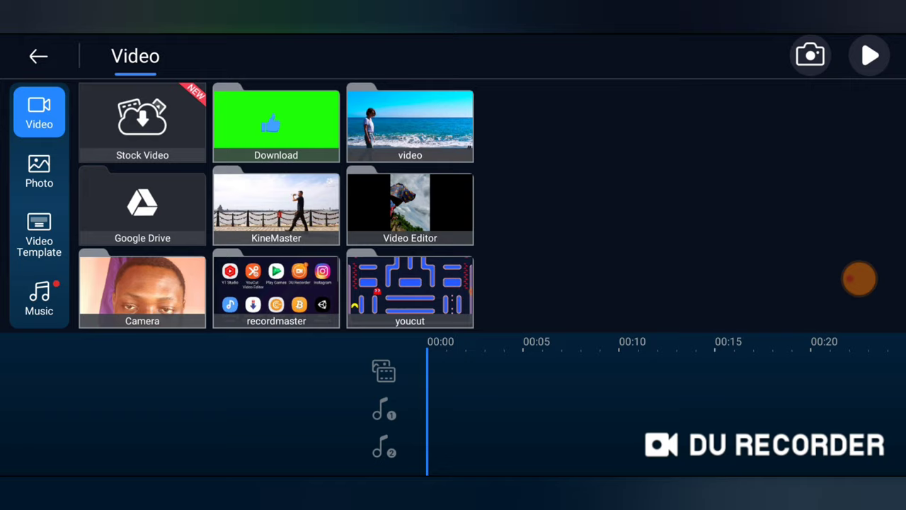
Step: Add the beach clip of the walking person from the video folder to the timeline
left_click(410, 126)
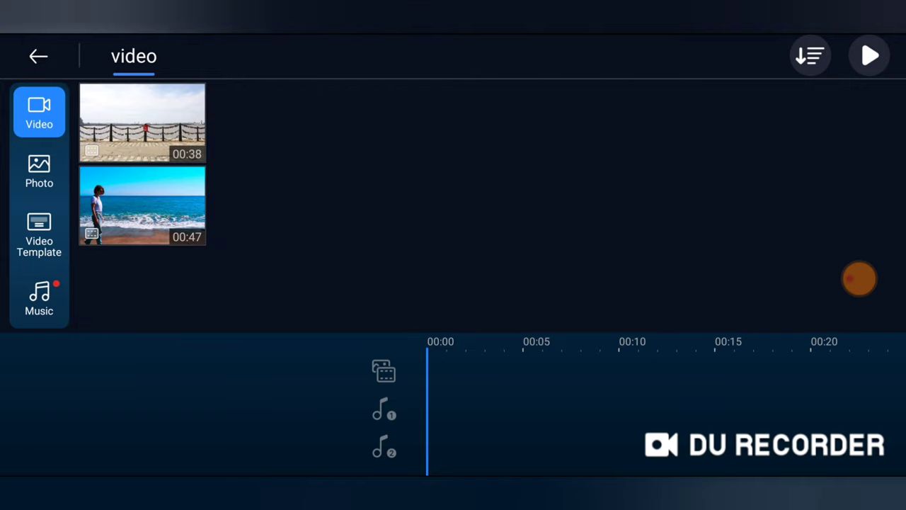
left_click(141, 205)
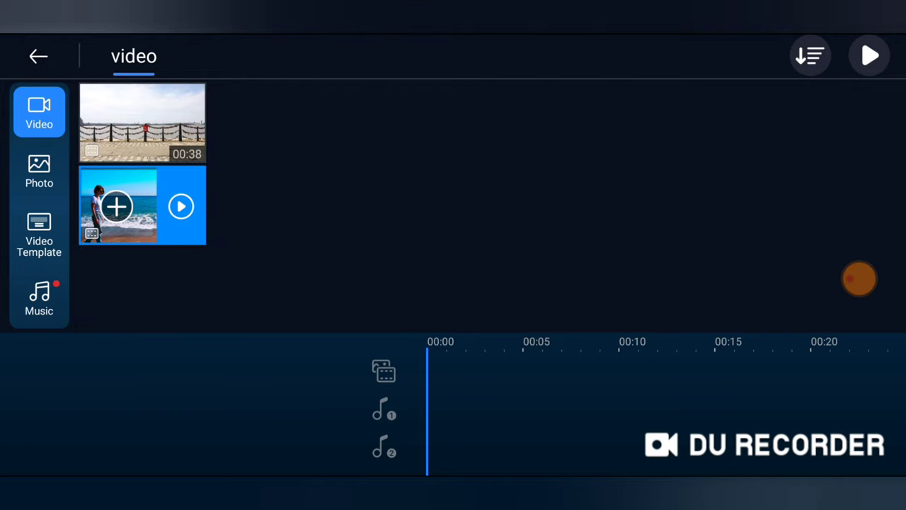
left_click(117, 207)
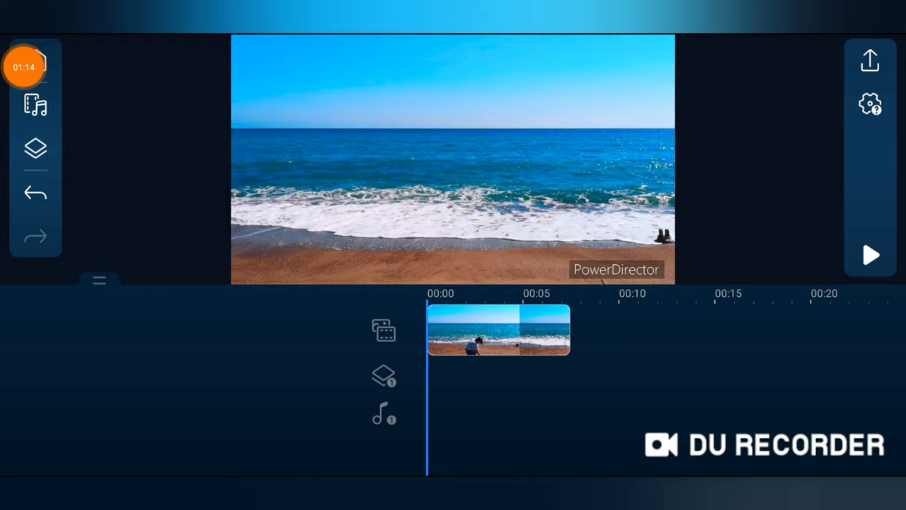
Step: Preview the beach clip, pause it, and bring up the clip's Speed settings
left_click(869, 255)
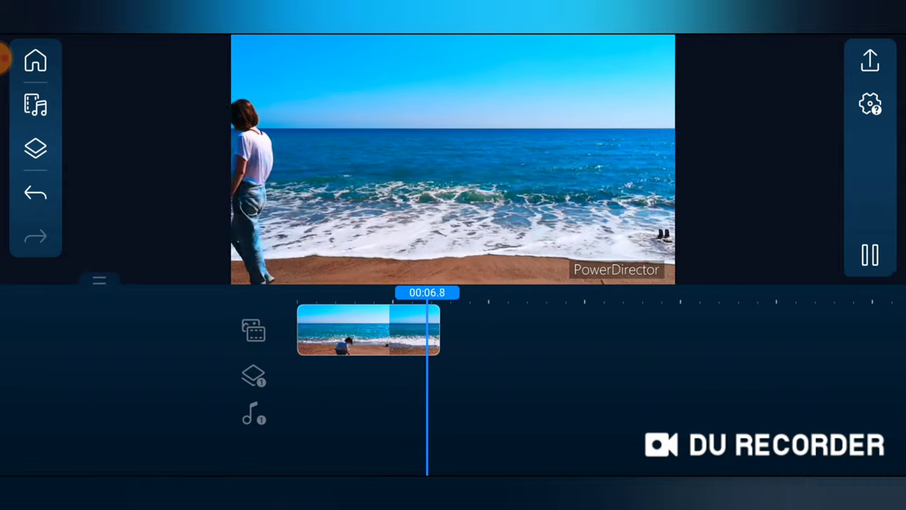
left_click(354, 328)
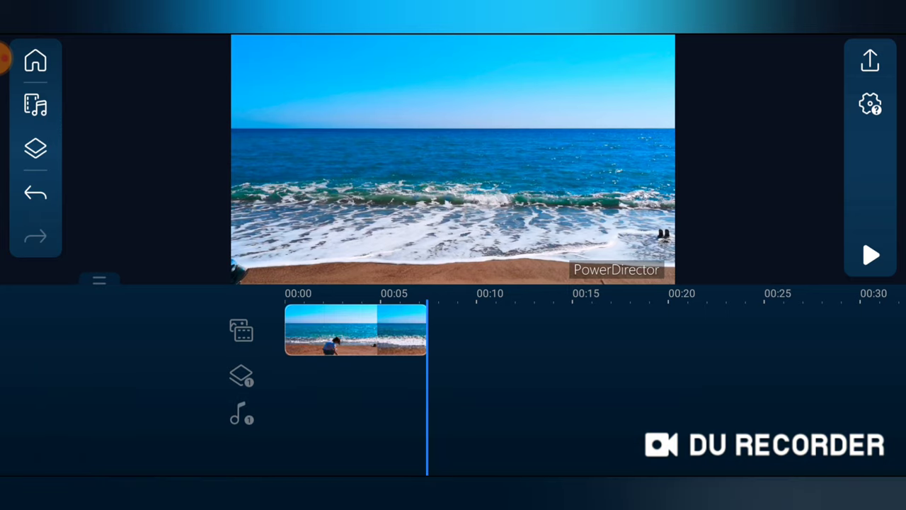
left_click(354, 328)
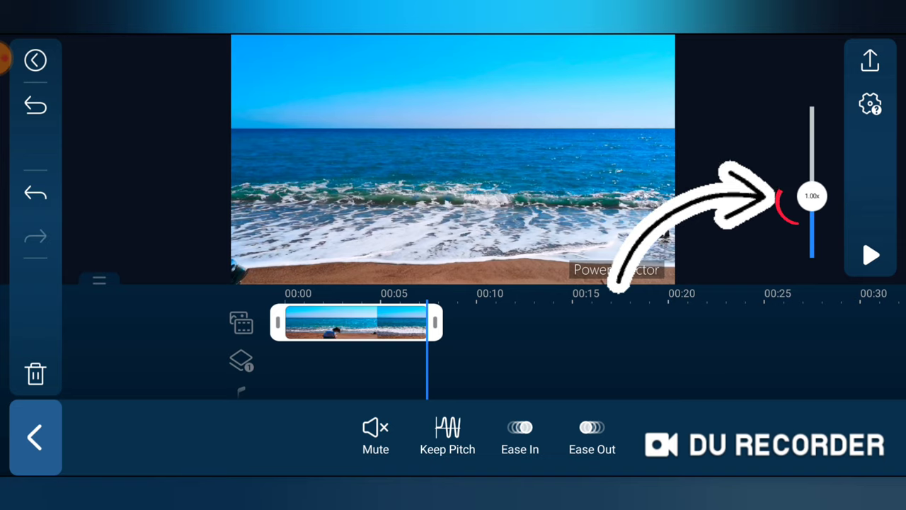
Step: Slow the beach clip from 1.00x down through 0.50x toward about 0.125x speed
left_click_drag(813, 195, 813, 221)
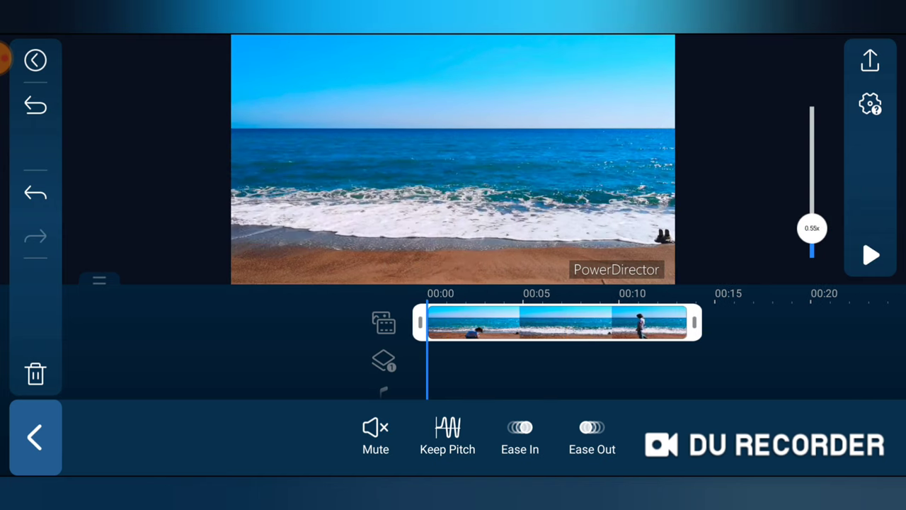
left_click(869, 255)
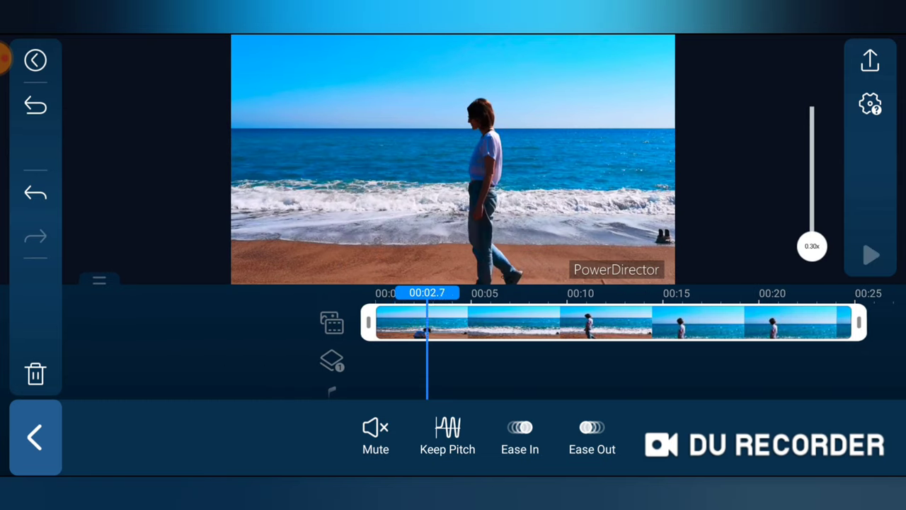
left_click(869, 254)
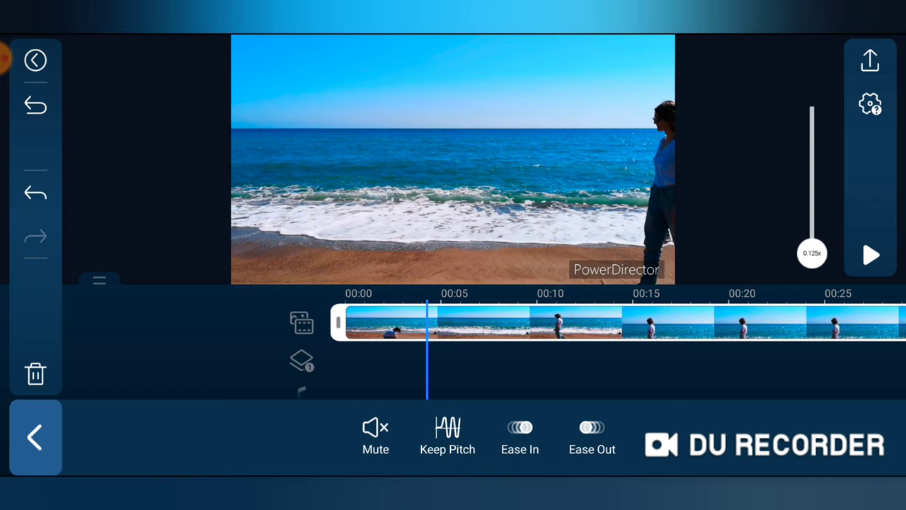
Step: Play back the 0.125x slow-motion beach clip in the preview
left_click(870, 255)
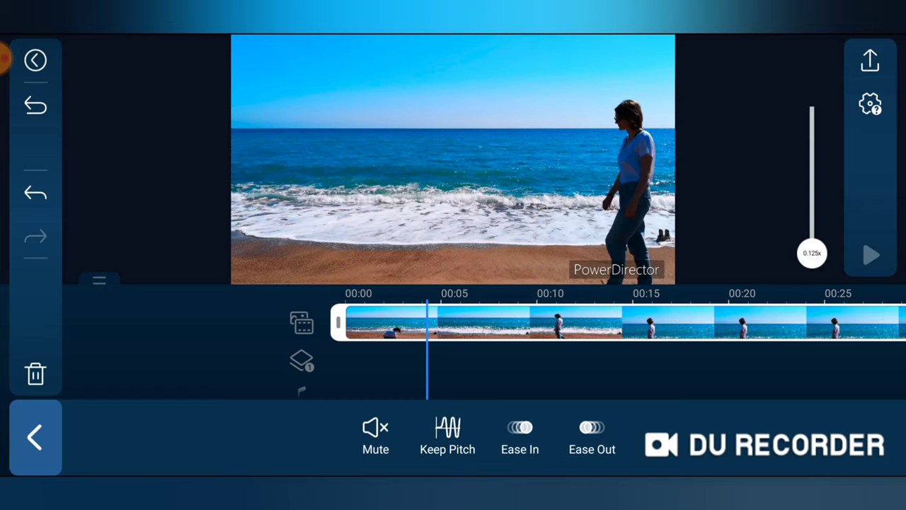
left_click(869, 255)
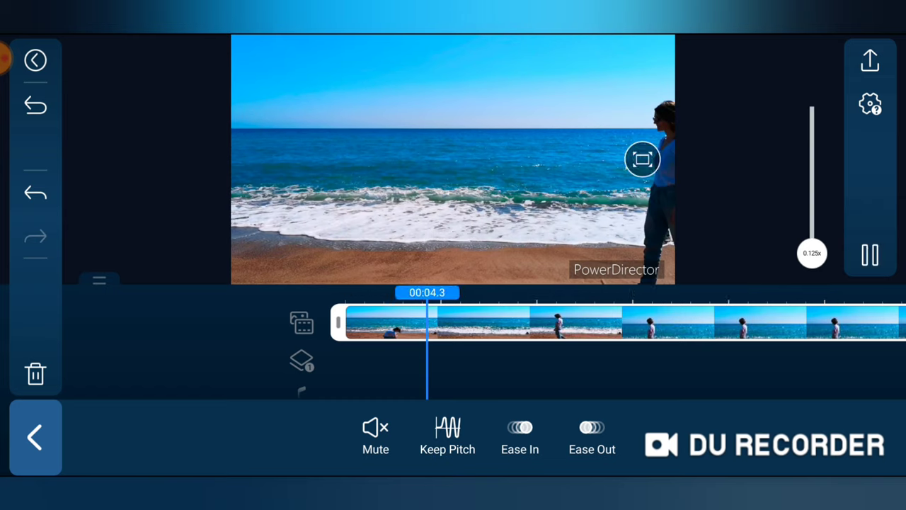